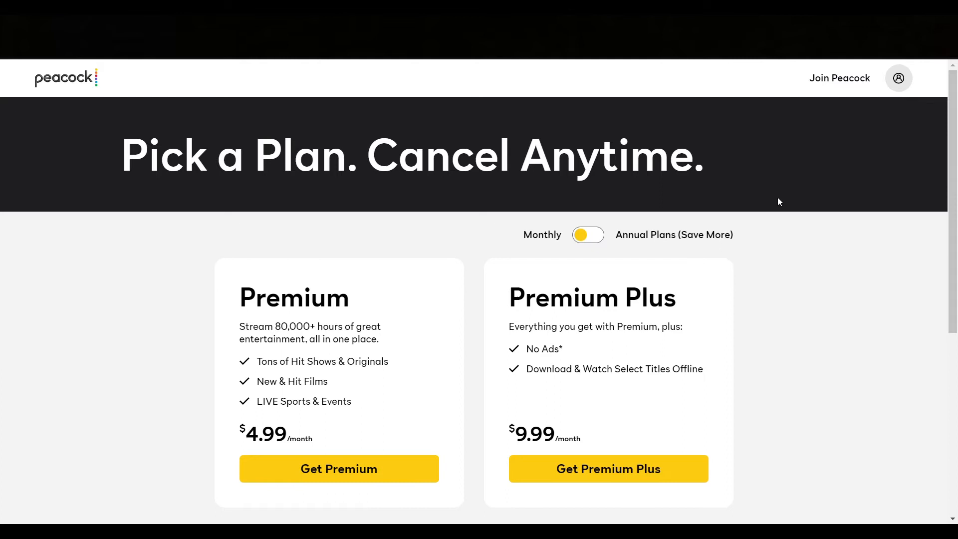
- Choose the $4.99/month Premium plan and scroll down to the payment details
scroll(down, 3)
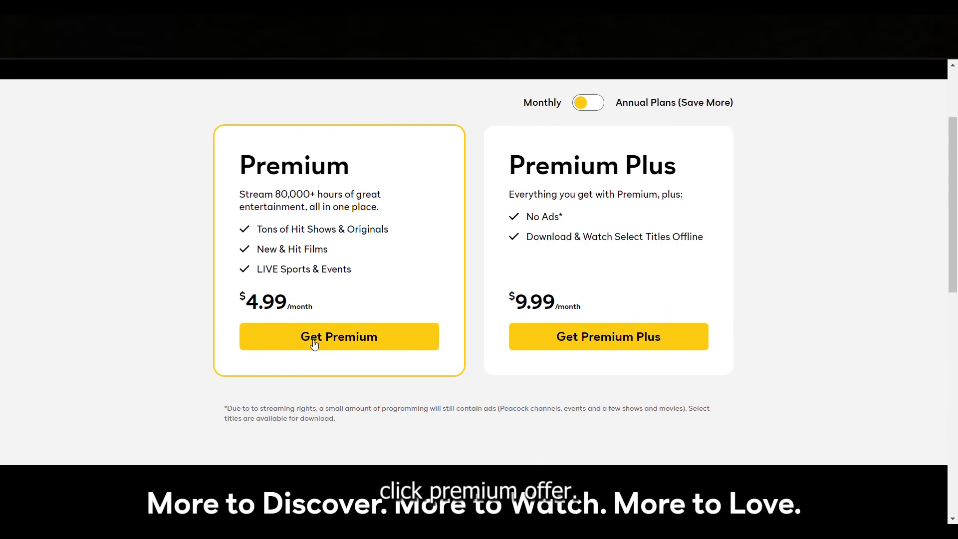
click(339, 337)
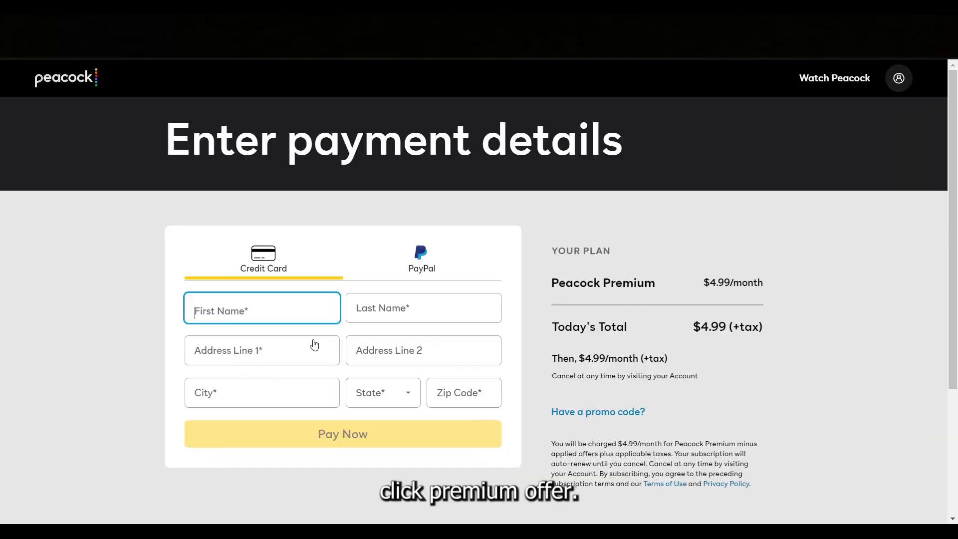
scroll(down, 3)
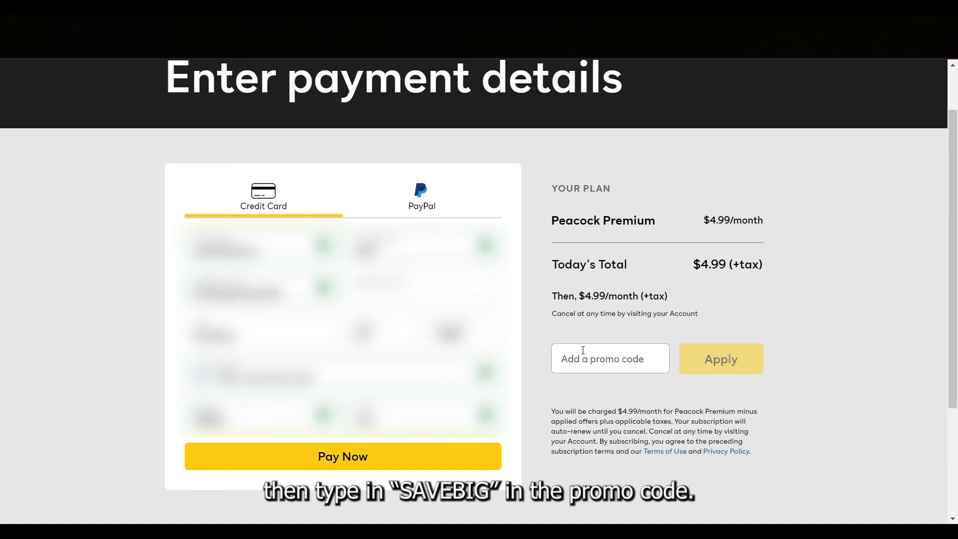
- Apply the SAVEBIG promo code for $0.99/month and pay for Premium
click(720, 359)
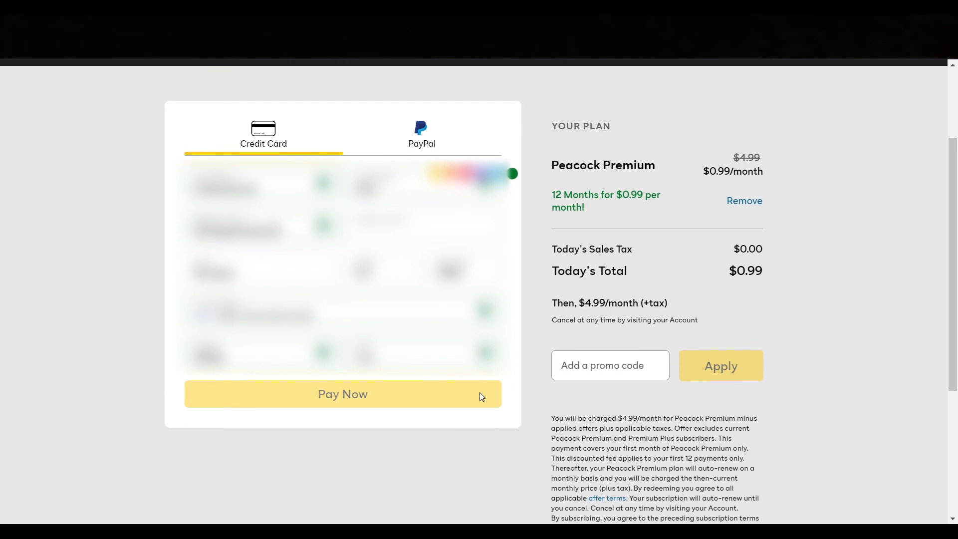
click(343, 394)
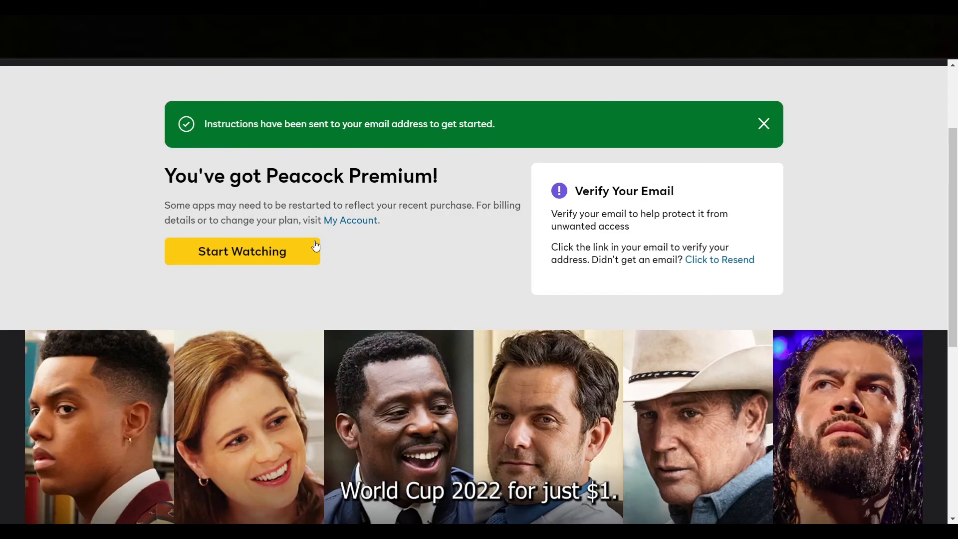
- Start watching to reach the home page featuring France v. Denmark live
click(242, 251)
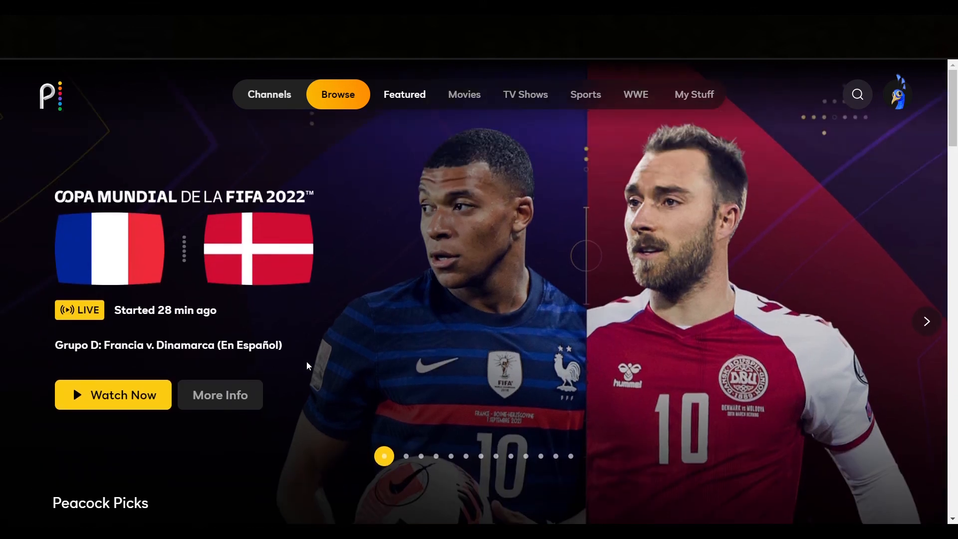
scroll(down, 3)
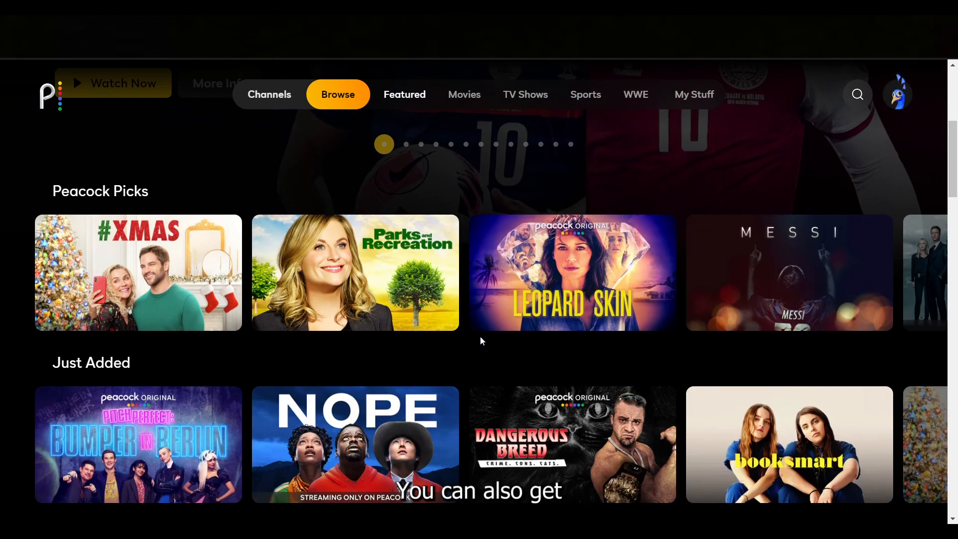
scroll(down, 3)
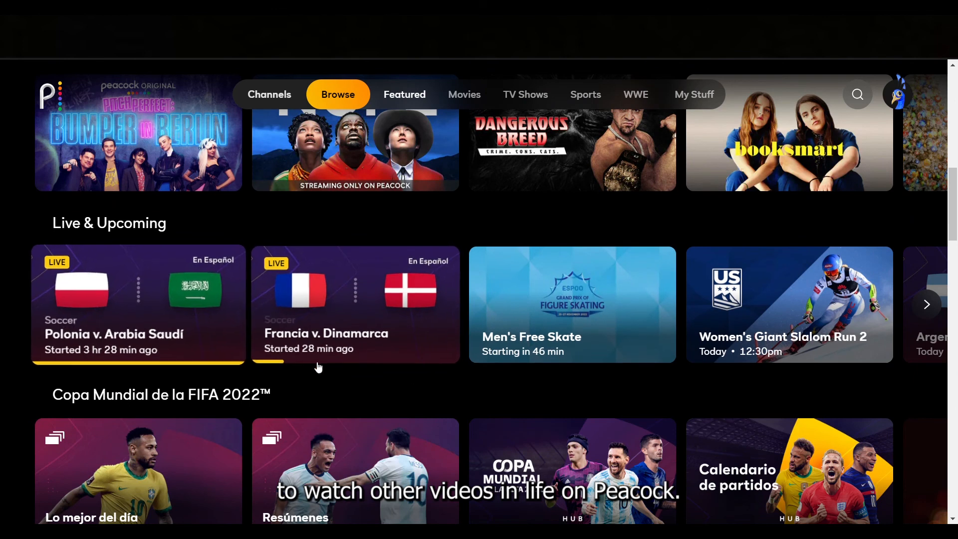
scroll(down, 3)
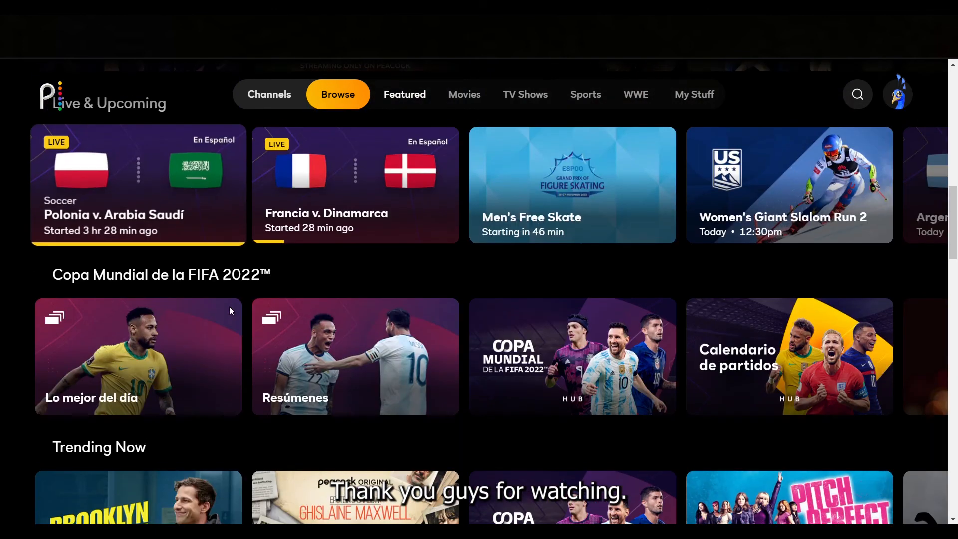